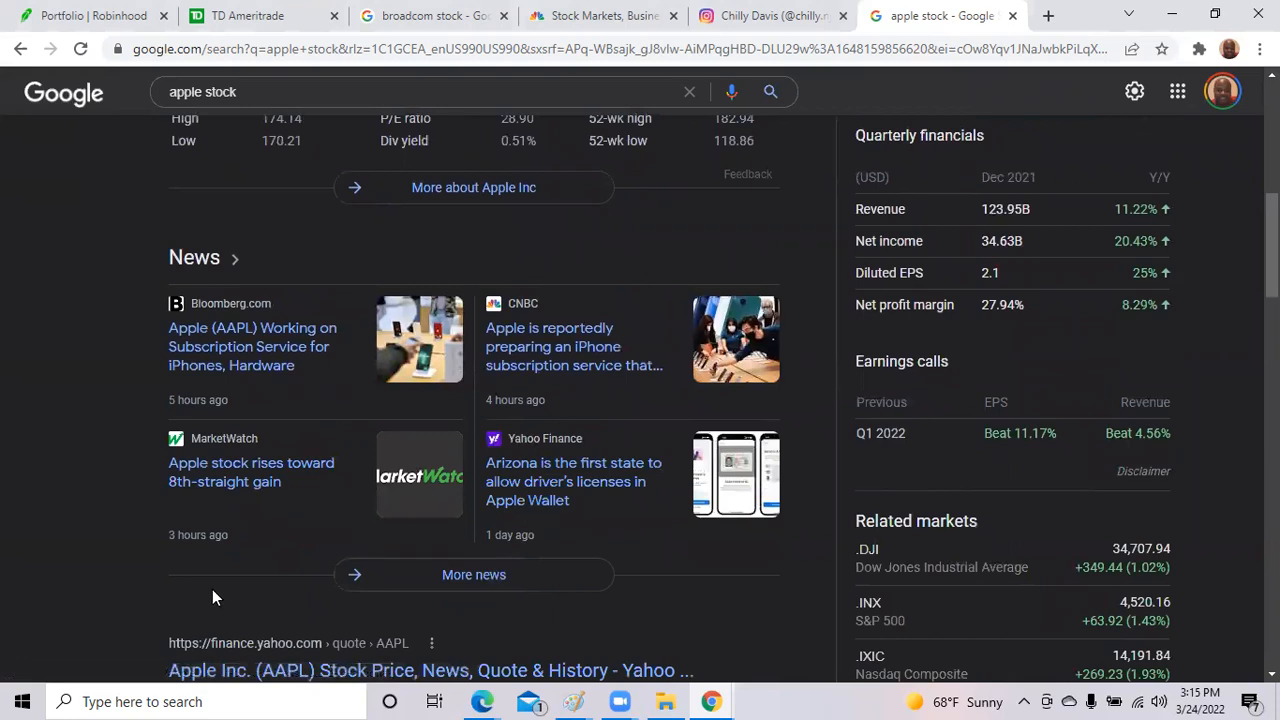
View CNBC's 'Dow rallies 300 points' chip-led rebound story, then return to Robinhood.
{"action": "scroll", "scroll_direction": "up", "scroll_amount": 3}
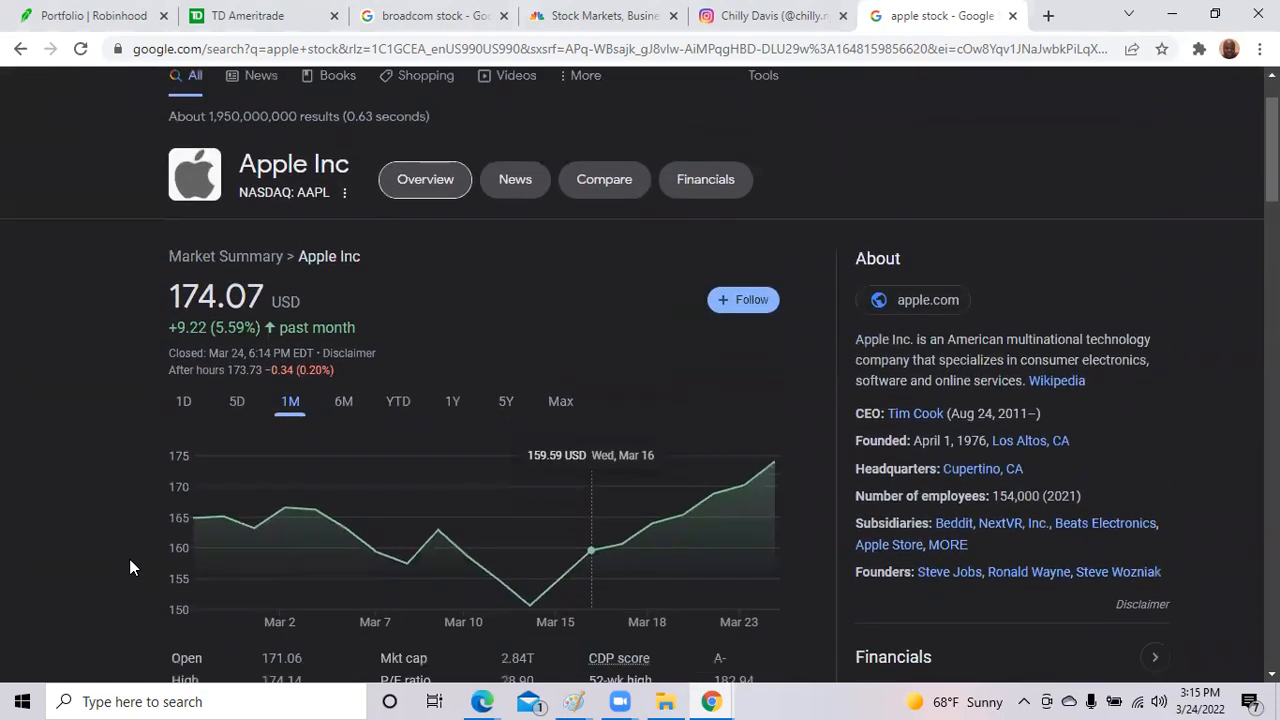
{"action": "left_click", "coordinate": [600, 15]}
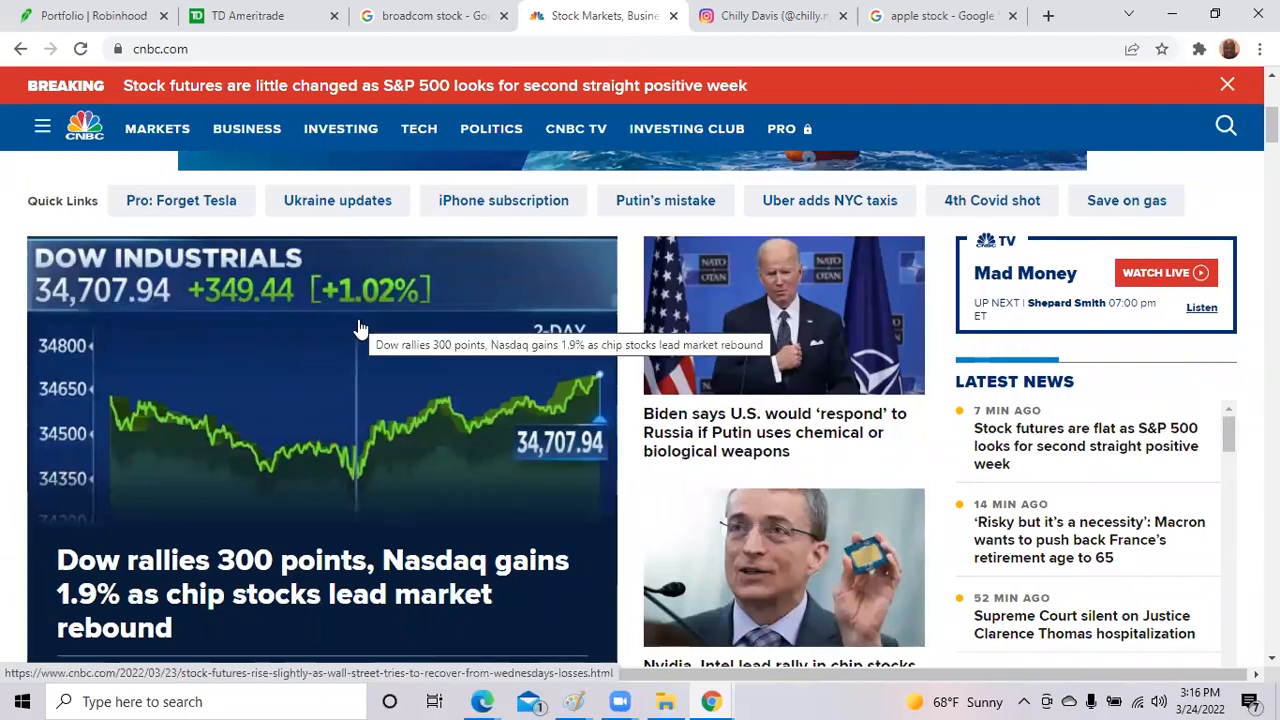
{"action": "scroll", "scroll_direction": "down", "scroll_amount": 3}
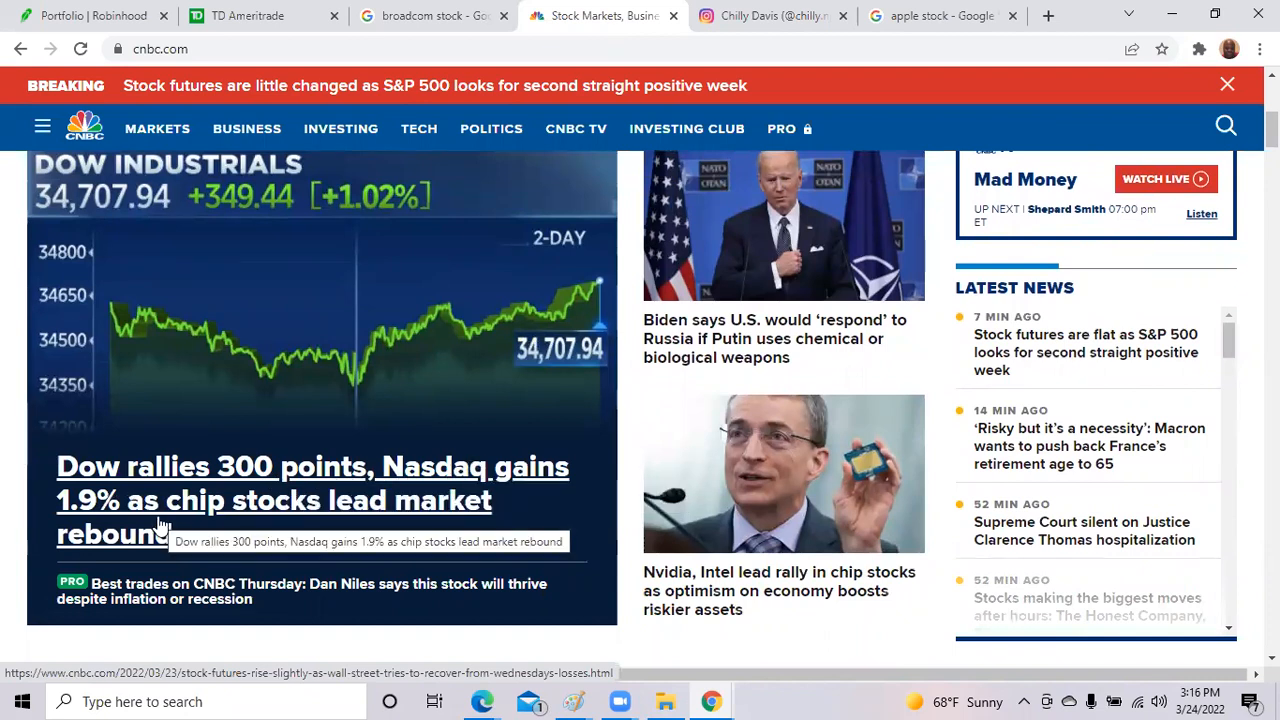
{"action": "mouse_move", "coordinate": [355, 505]}
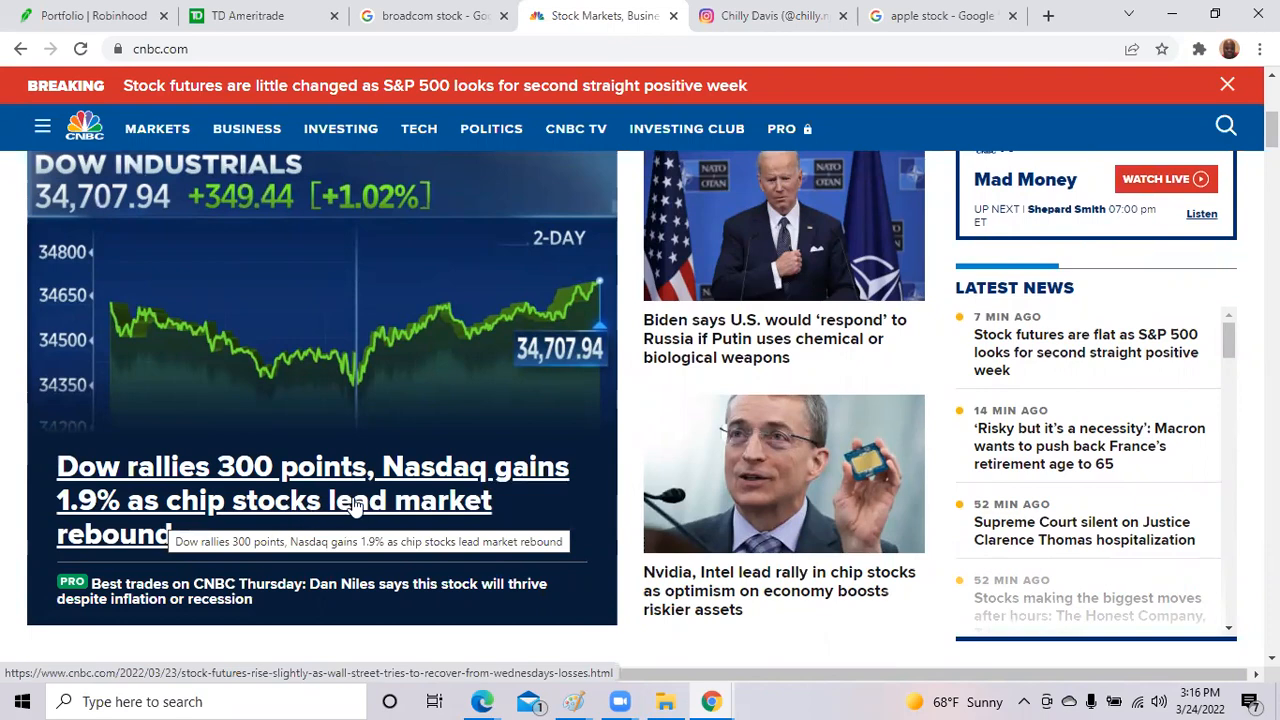
{"action": "left_click", "coordinate": [90, 15]}
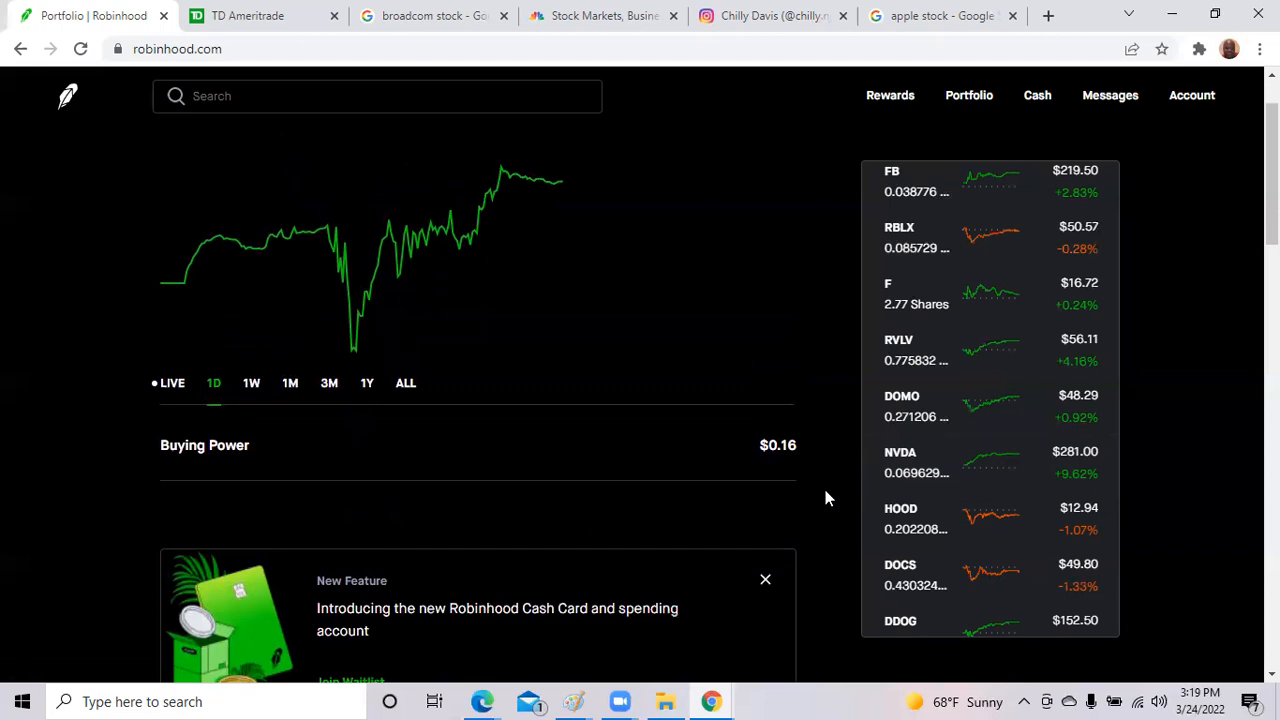
Scroll Robinhood's portfolio news feed, then move to the TD Ameritrade positions list.
{"action": "scroll", "scroll_direction": "down", "scroll_amount": 3}
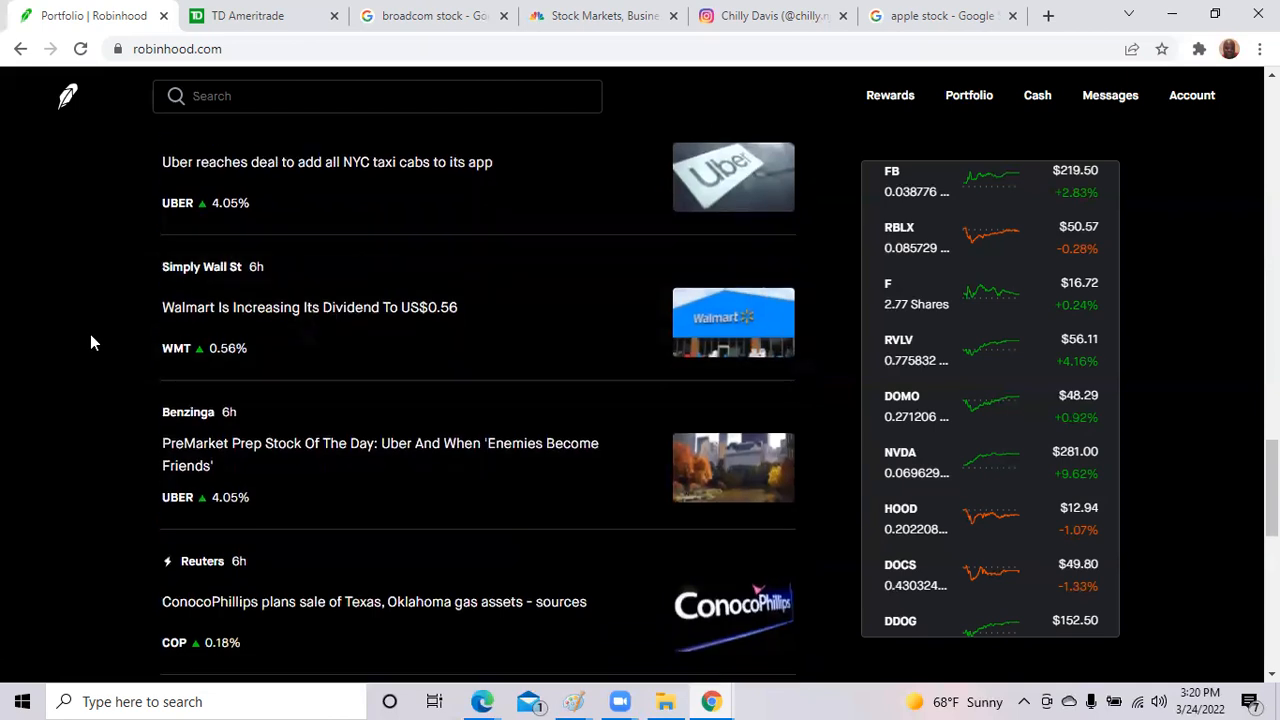
{"action": "left_click", "coordinate": [247, 15]}
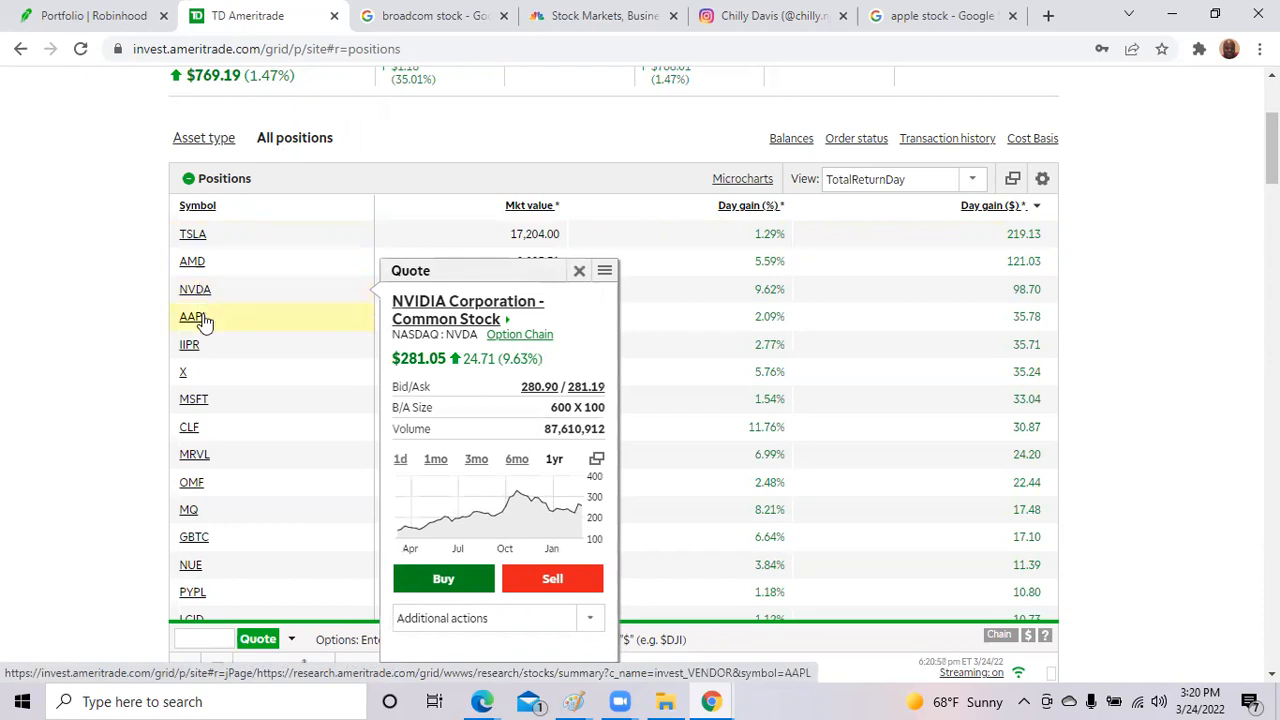
Review TD Ameritrade positions sorted by day gain and NVDA's quote, then go to Instagram.
{"action": "left_click", "coordinate": [770, 16]}
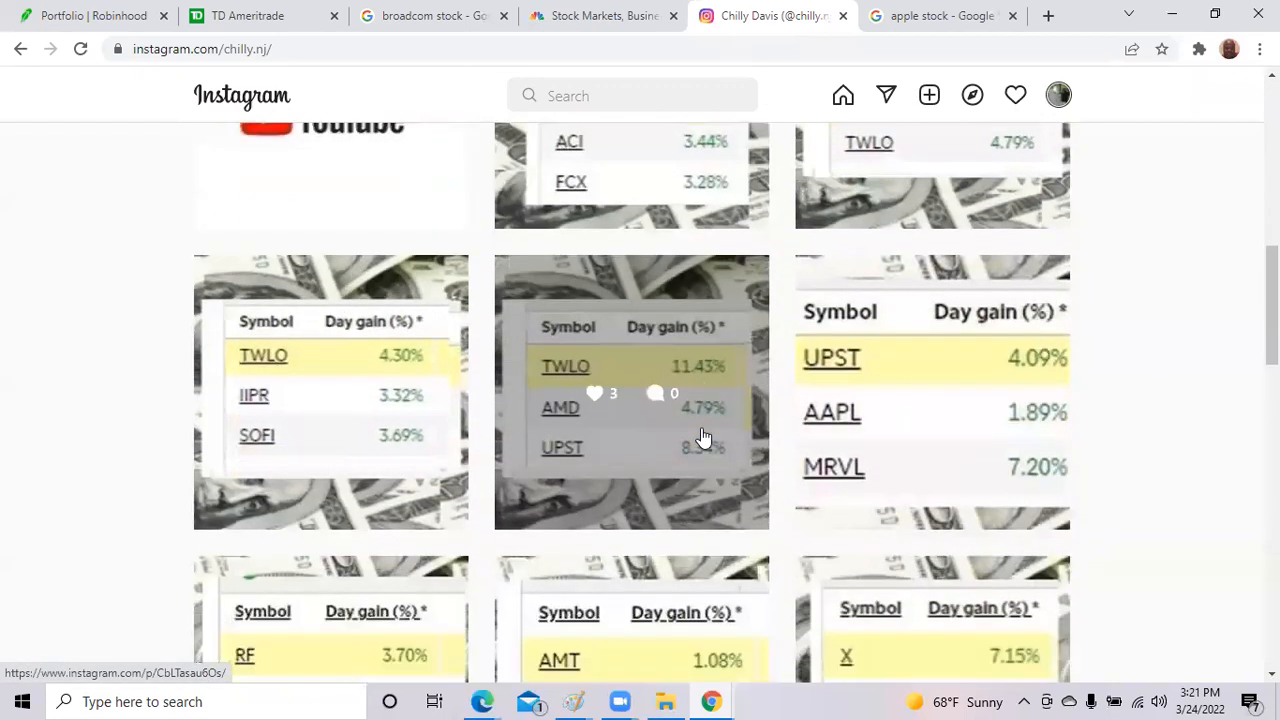
Look over Instagram's TWLO and UPST day-gain posts, then return to Robinhood.
{"action": "left_click", "coordinate": [90, 15]}
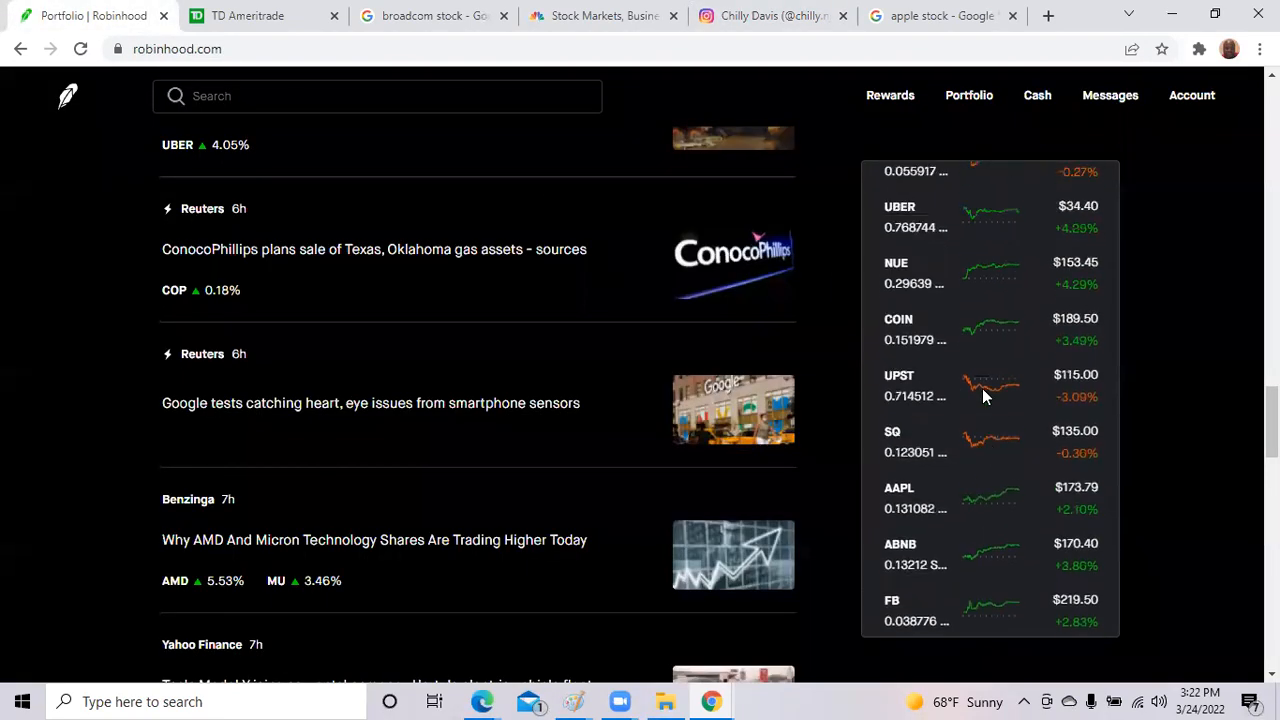
{"action": "left_click", "coordinate": [247, 15]}
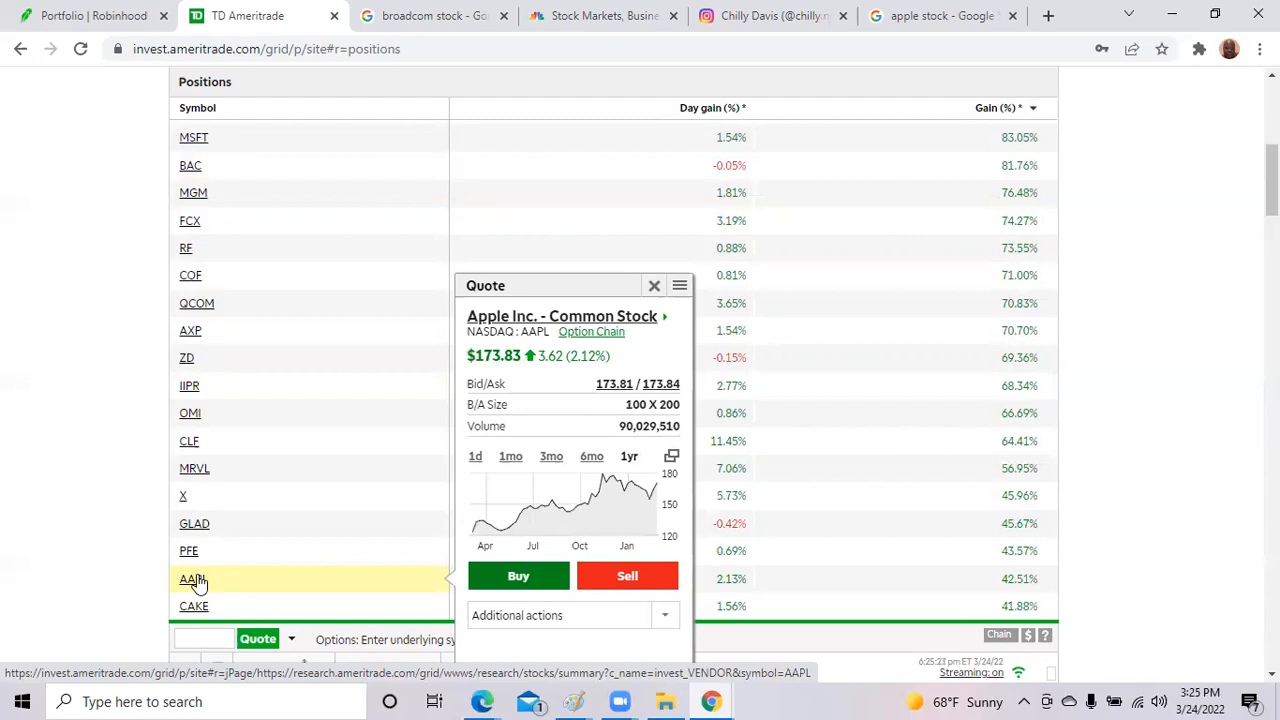
Switch the AAPL quote chart range from one year to 1mo.
{"action": "left_click", "coordinate": [510, 456]}
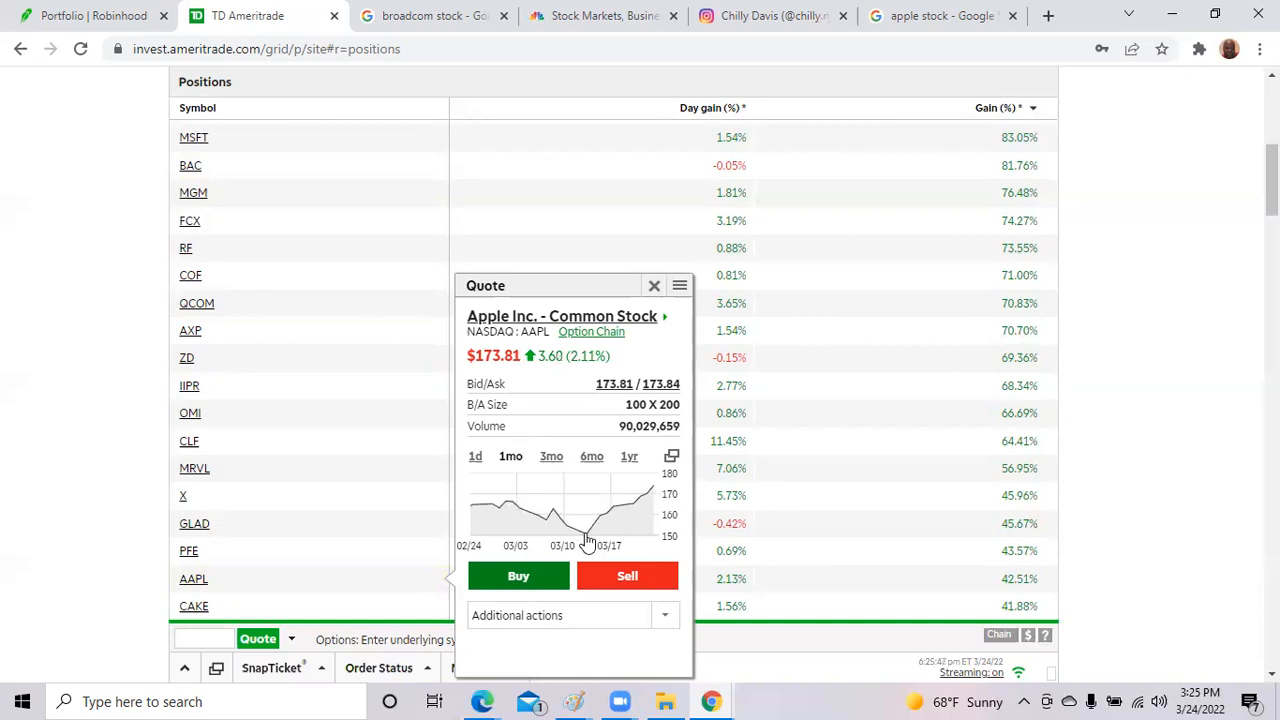